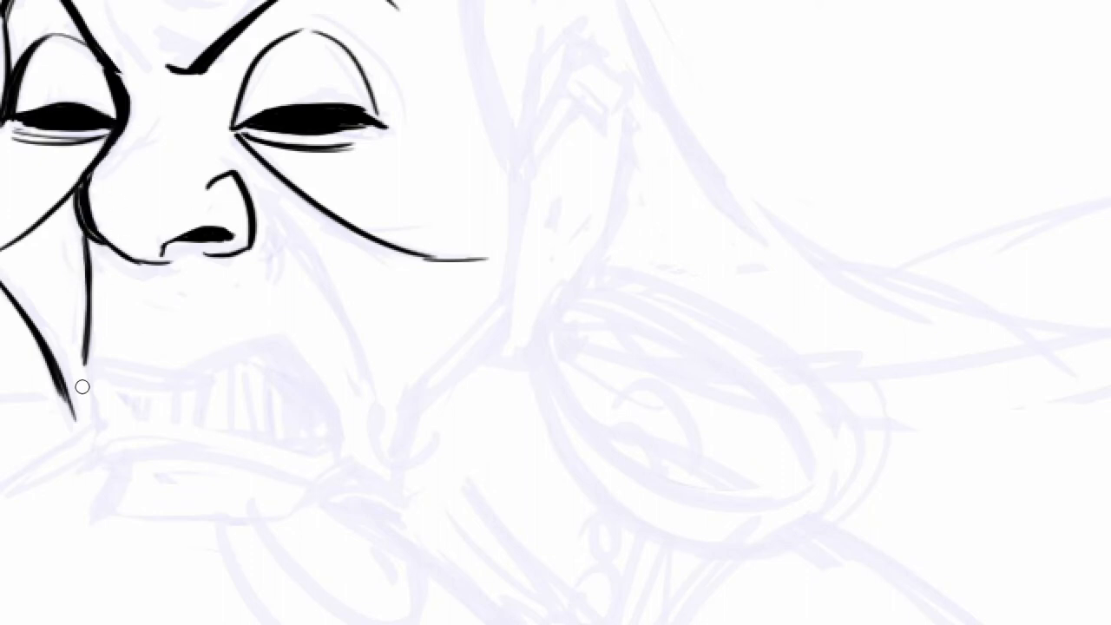
Trace the snarling mouth, teeth, jawline and ear in black ink over the sketch
{"action": "left_click_drag", "start_coordinate": [230, 156], "coordinate": [360, 391]}
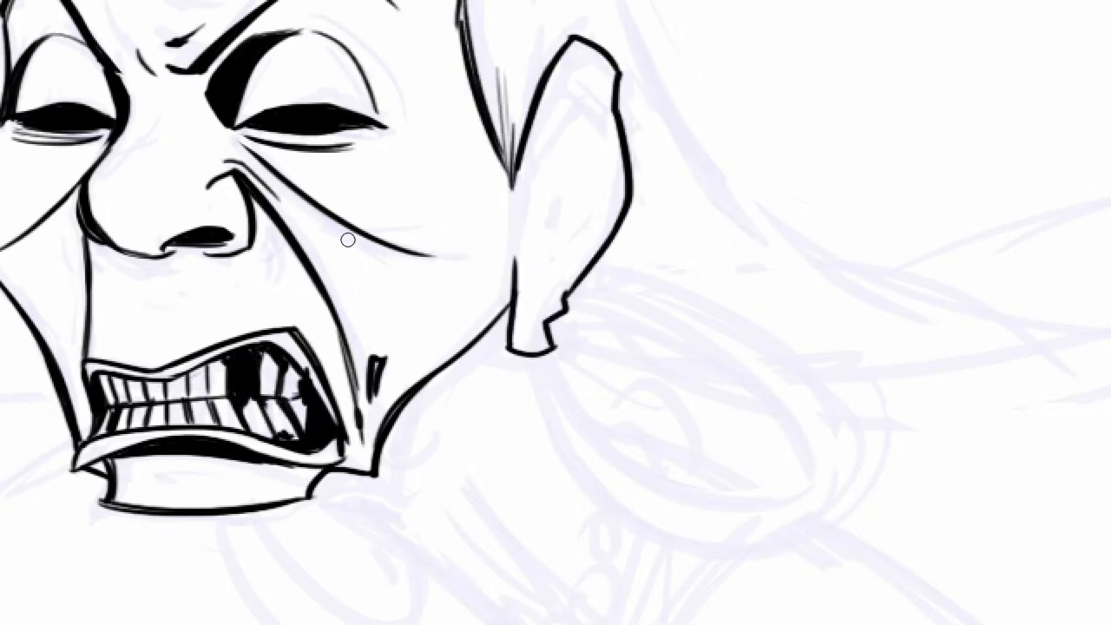
Ink the neck outline, fill the under-jaw shadow black, and draw the collar line down the chest
{"action": "left_click_drag", "start_coordinate": [347, 240], "coordinate": [332, 495]}
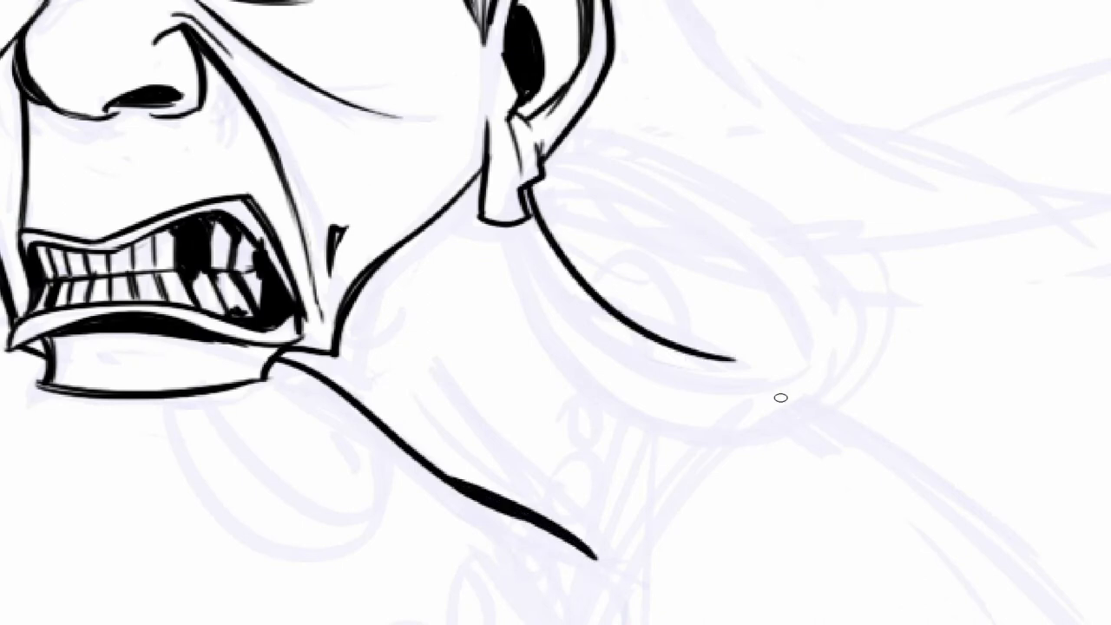
{"action": "left_click_drag", "start_coordinate": [417, 356], "coordinate": [582, 538]}
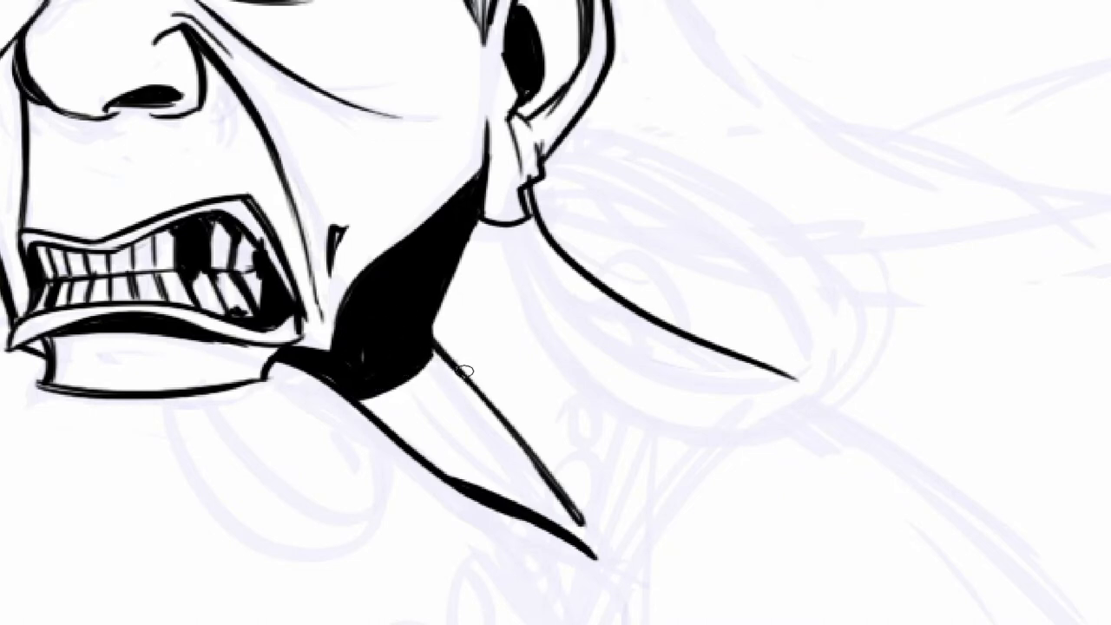
{"action": "left_click_drag", "start_coordinate": [465, 370], "coordinate": [542, 505]}
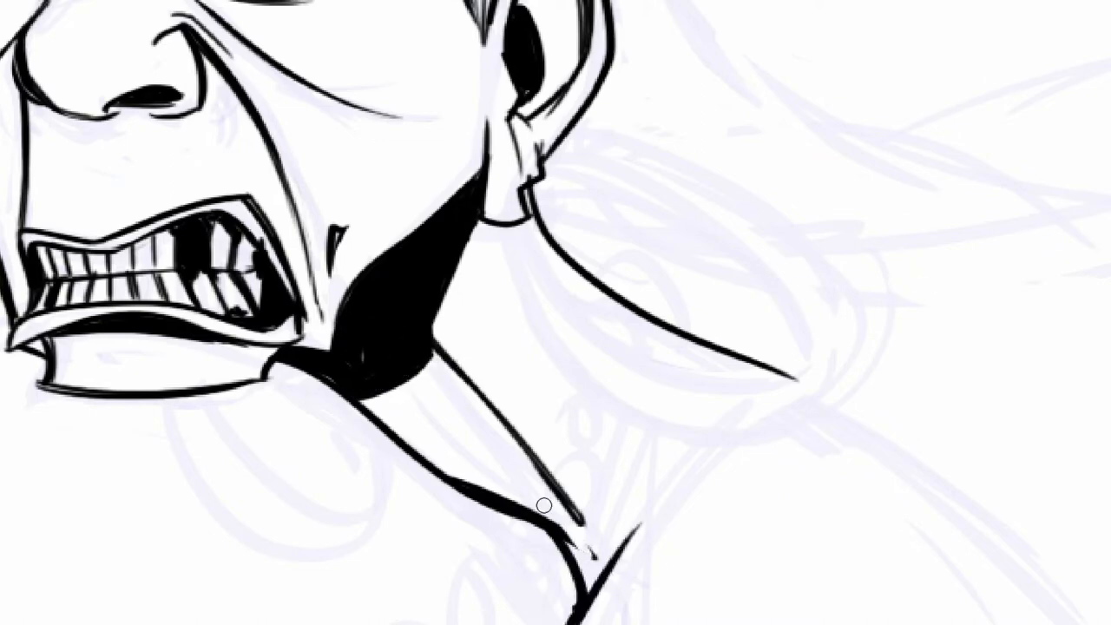
{"action": "left_click_drag", "start_coordinate": [542, 505], "coordinate": [911, 395]}
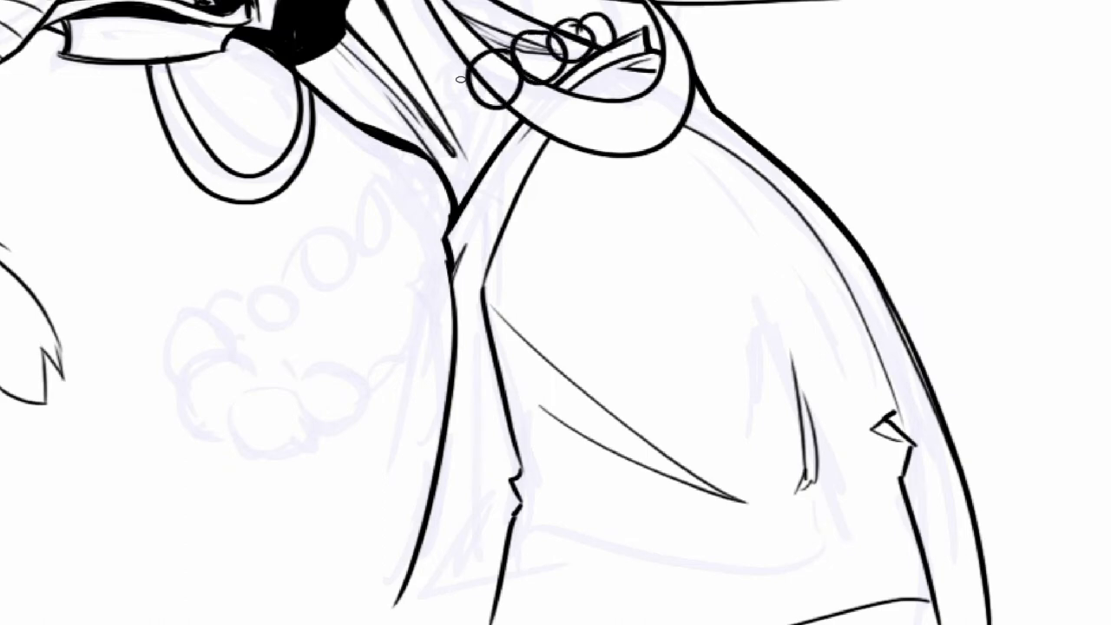
Draw the circular beads of the hanging necklace and hatch the shirt fold
{"action": "left_click_drag", "start_coordinate": [451, 78], "coordinate": [217, 360]}
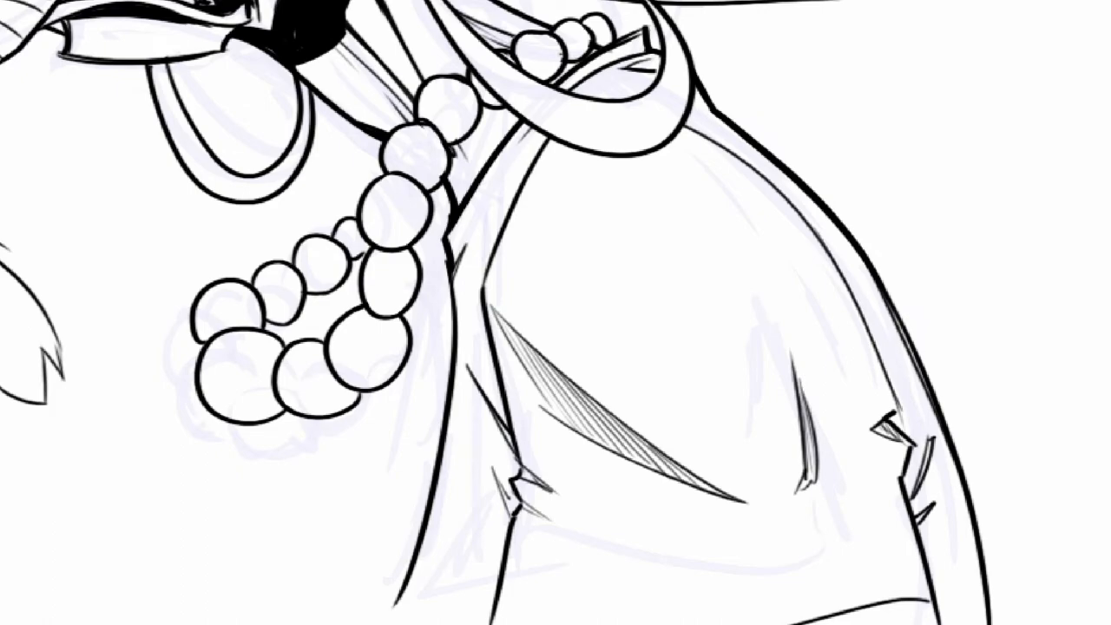
{"action": "mouse_move", "coordinate": [492, 26]}
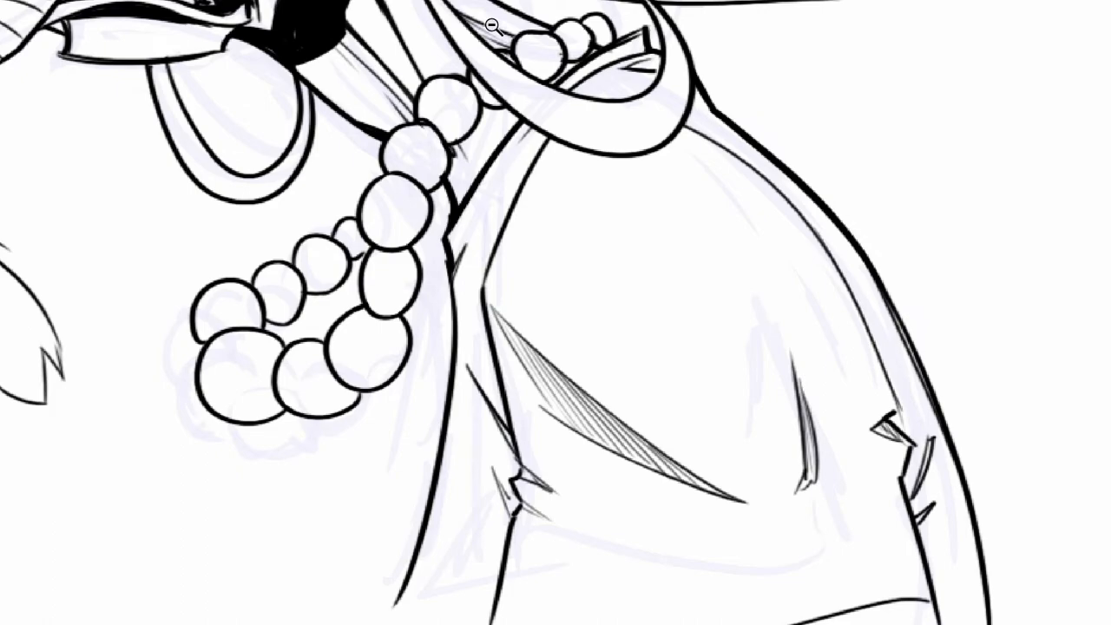